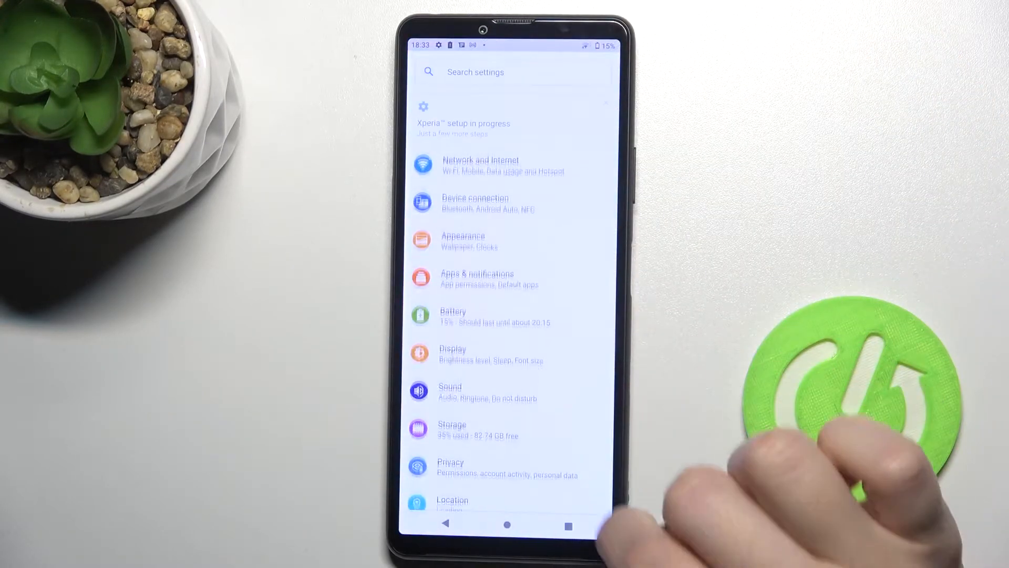
# - Open Appearance > Wallpaper to show the 'Choose wallpaper from' source list
pyautogui.click(463, 241)
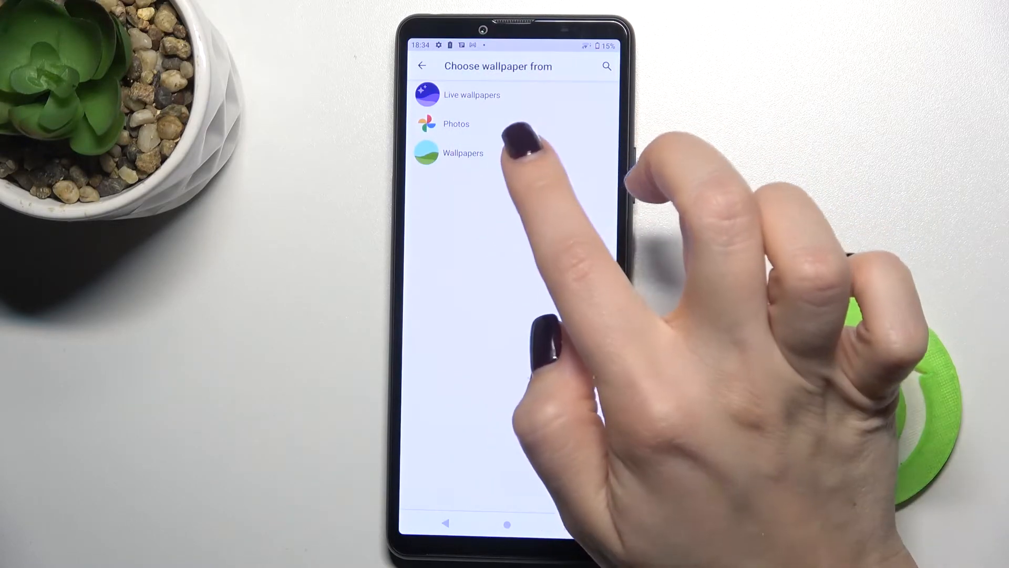
# - Pick the purple fabric image from built-in Wallpapers and set it as wallpaper
pyautogui.click(463, 152)
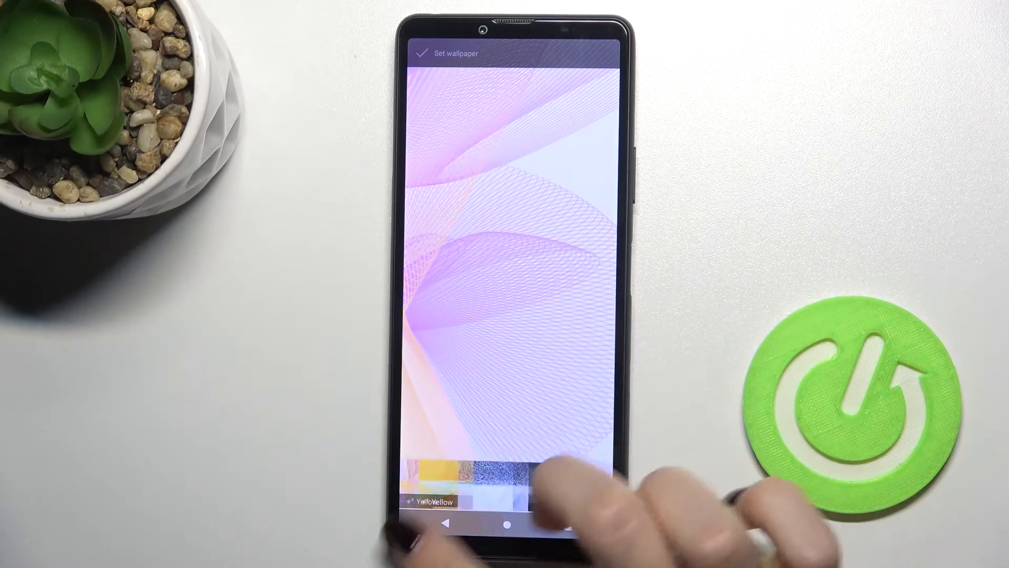
pyautogui.click(490, 475)
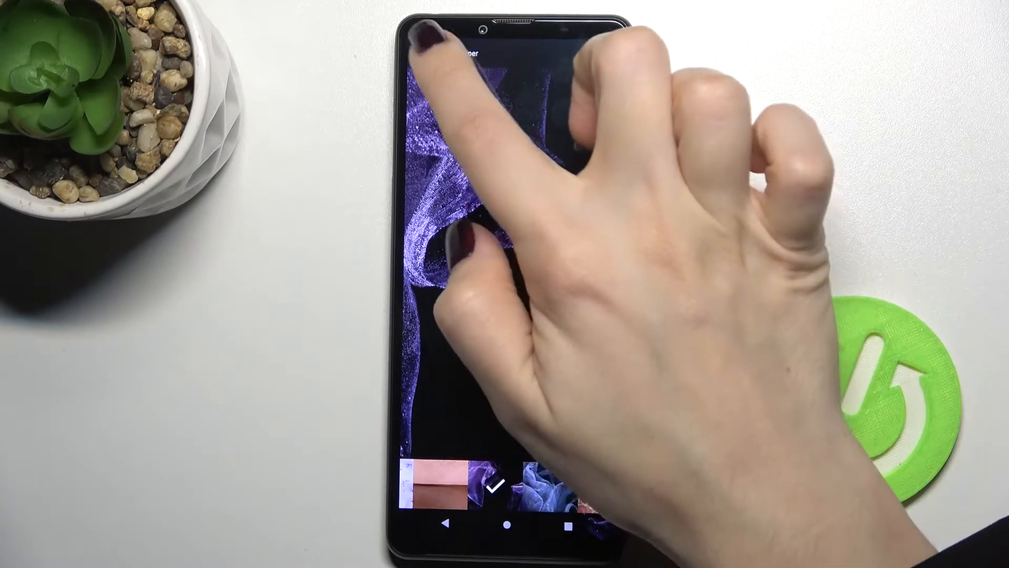
pyautogui.click(494, 490)
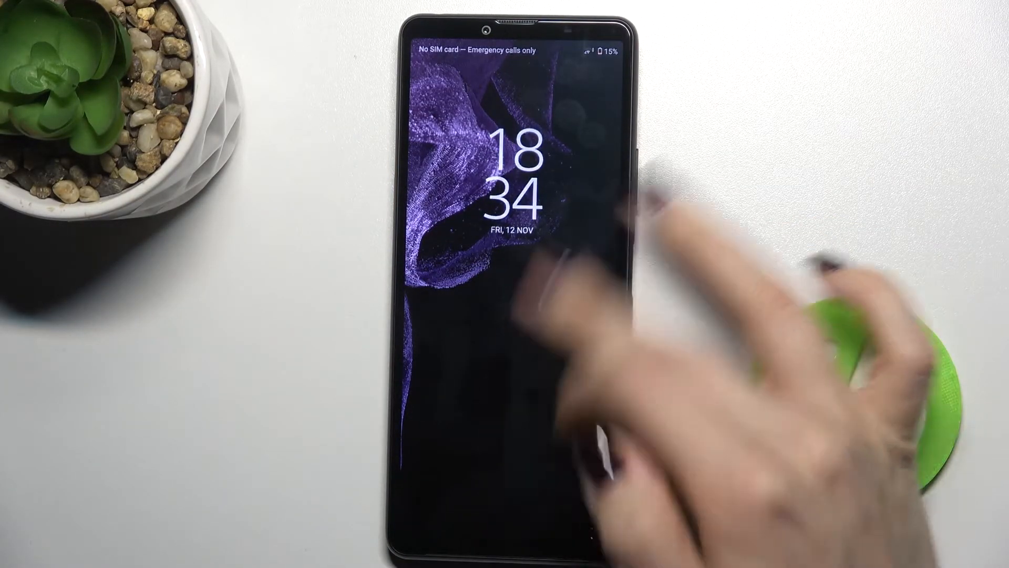
# - Swipe up on the lock screen to clear the clock and reveal the purple fabric wallpaper
pyautogui.moveTo(505, 386); pyautogui.dragTo(505, 193)
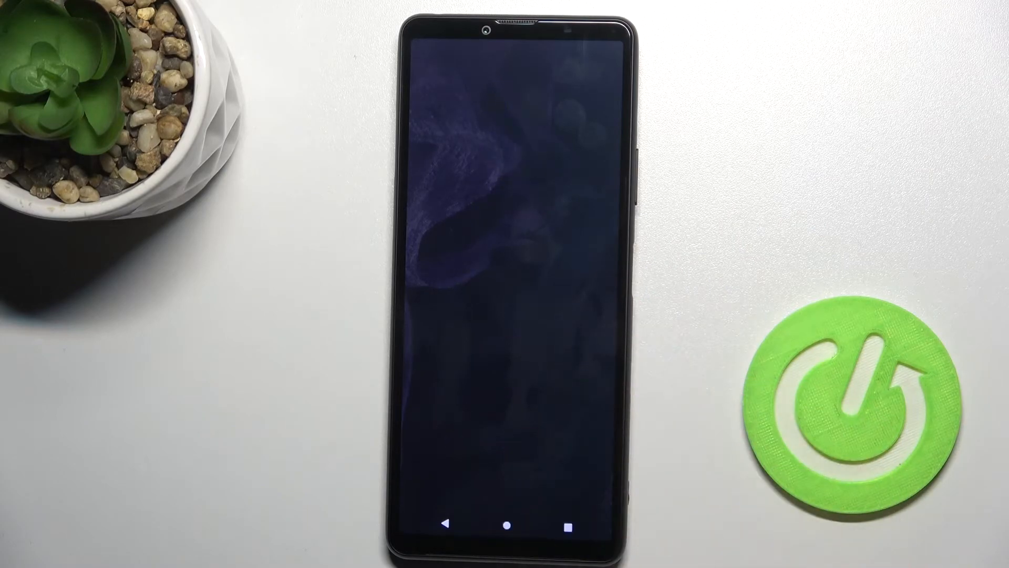